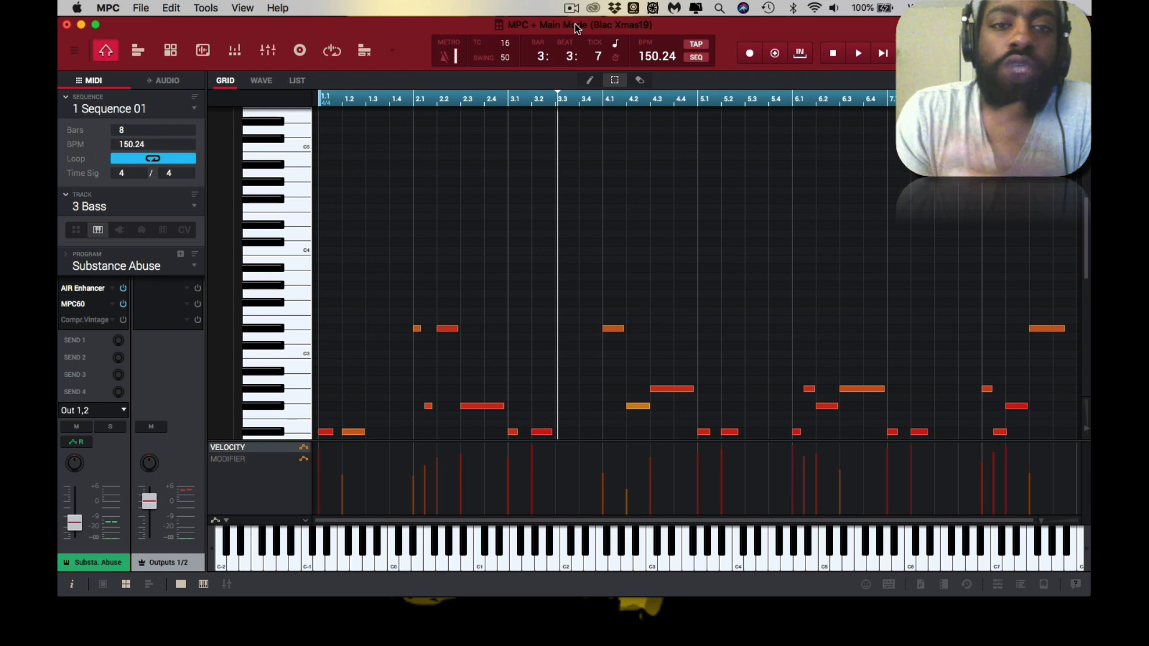
mouse_move(118, 392)
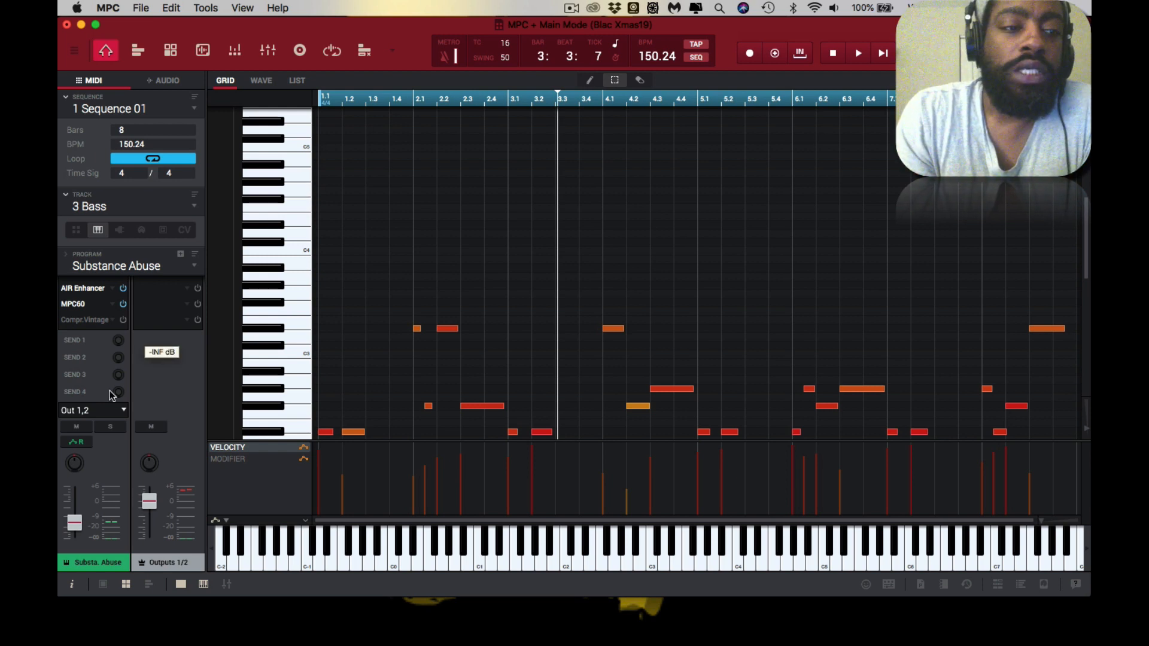
Solo the Substance Abuse bass track so its sequence plays alone
left_click(109, 428)
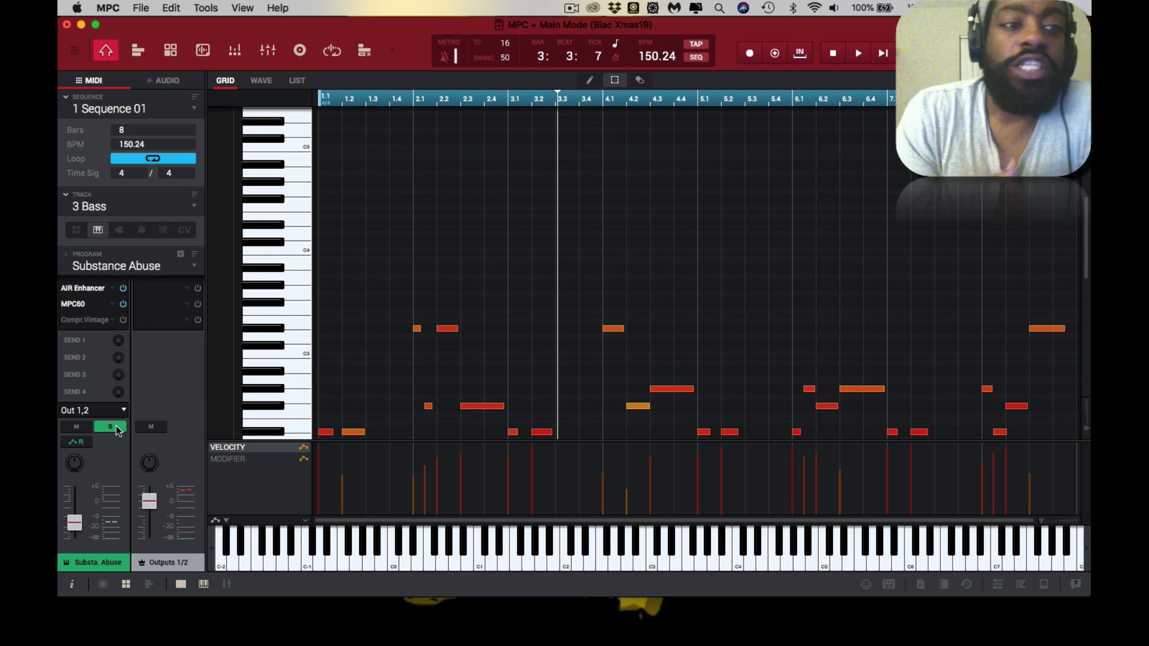
left_click(857, 52)
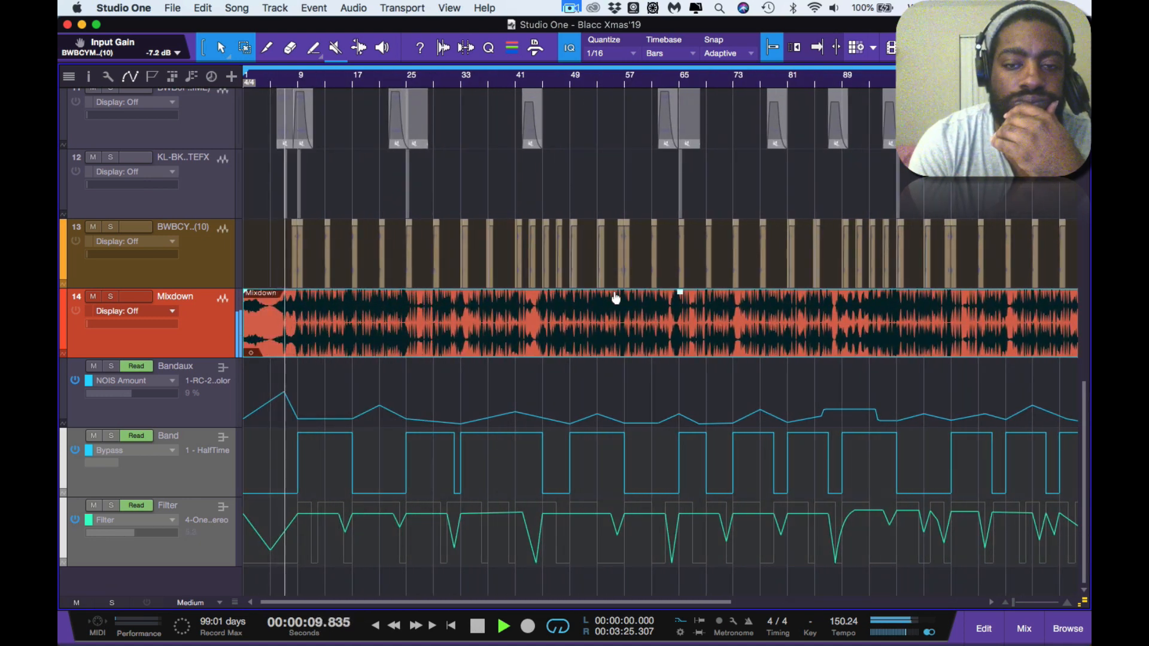
scroll("right", 3)
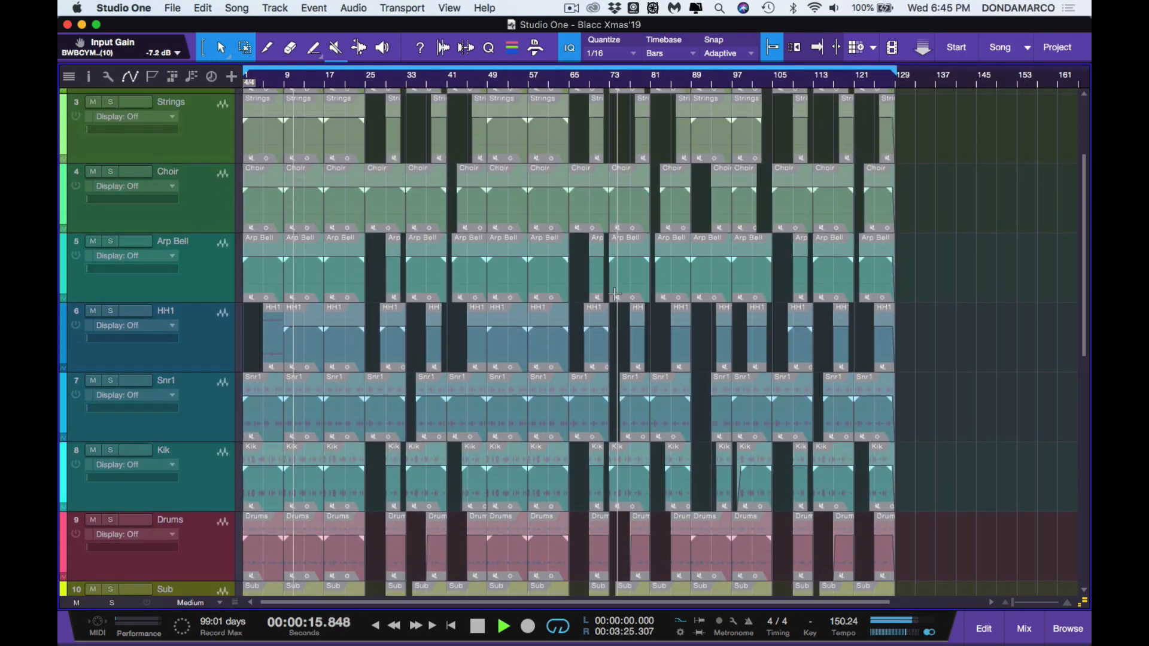
scroll("up", 3)
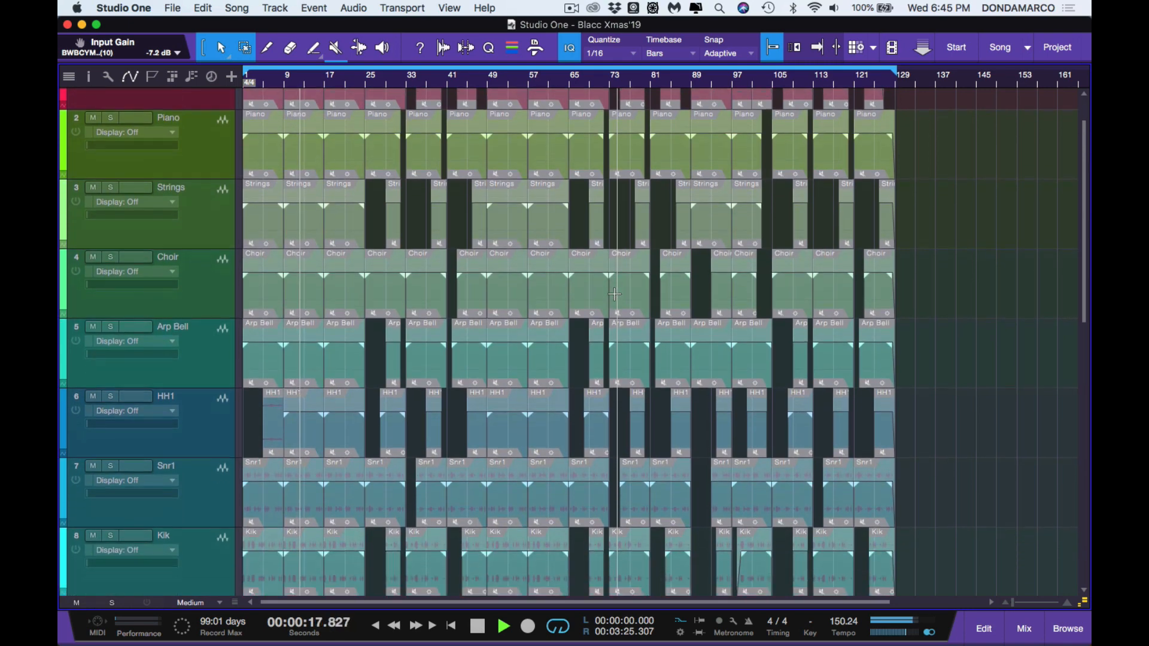
scroll("down", 3)
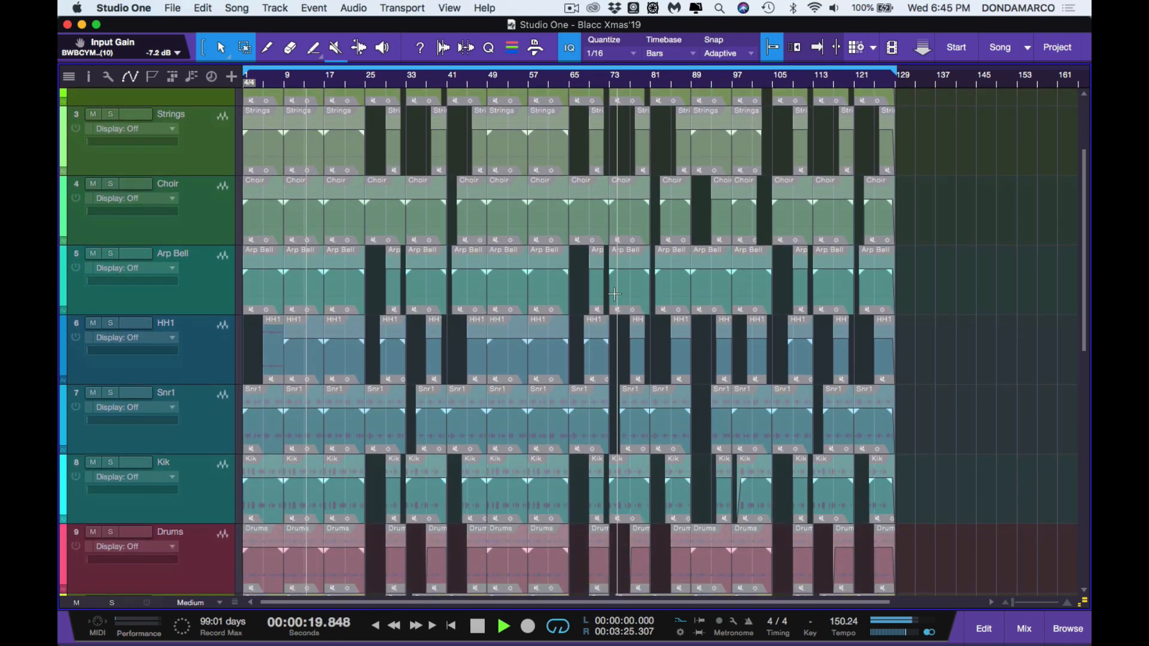
scroll("down", 3)
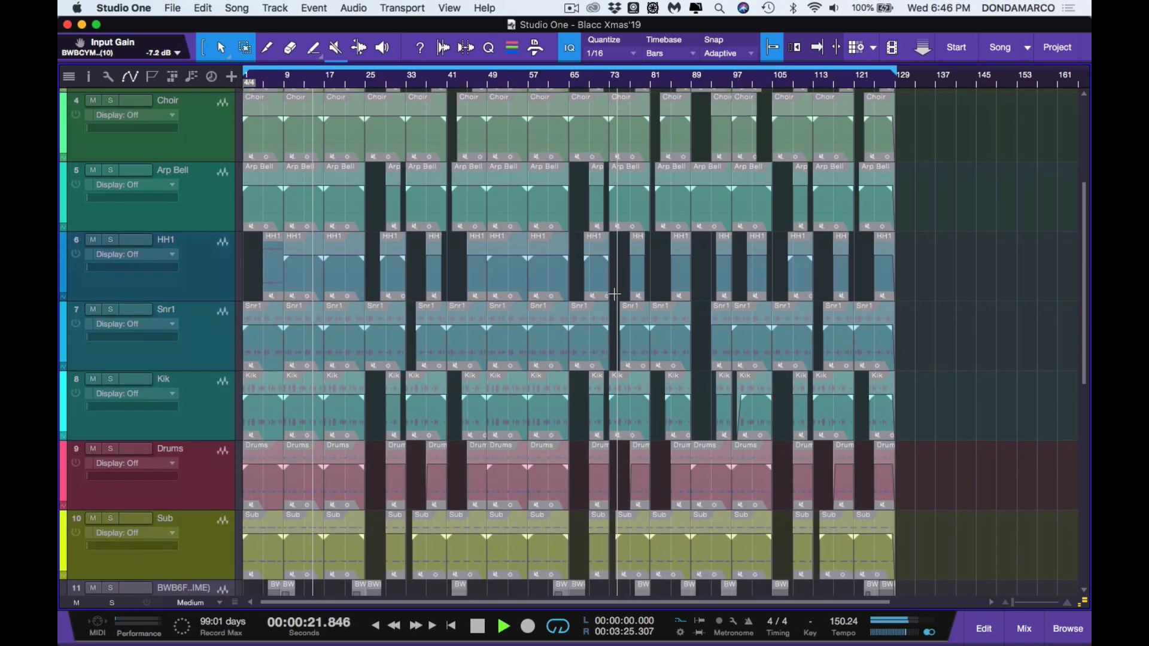
scroll("down", 3)
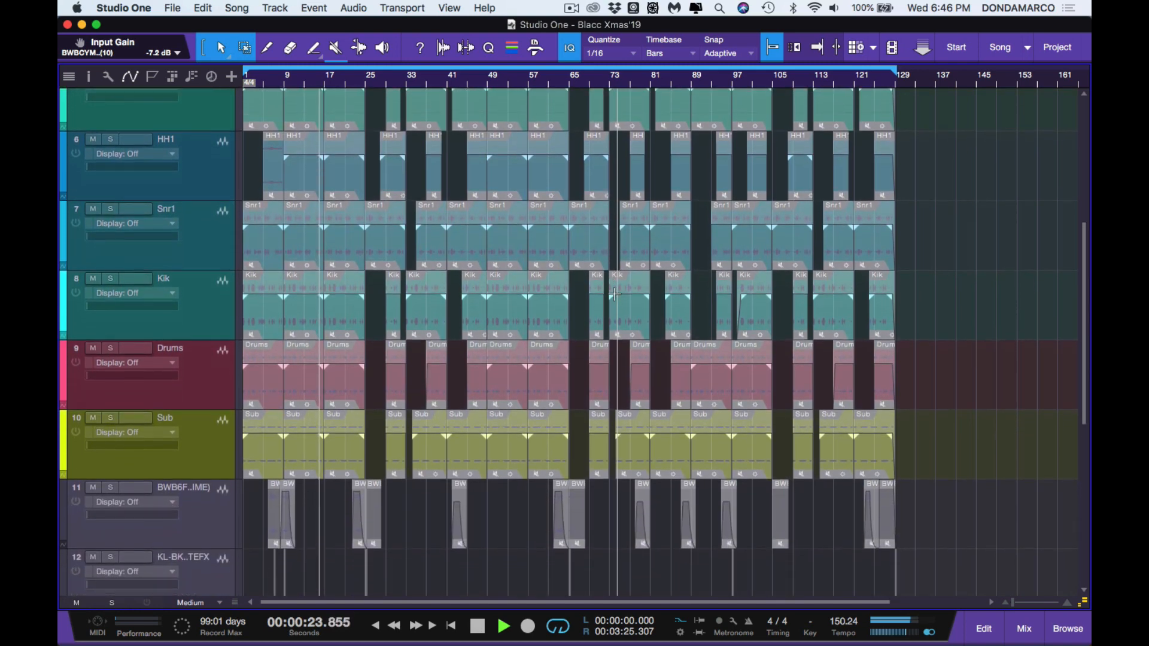
scroll("down", 3)
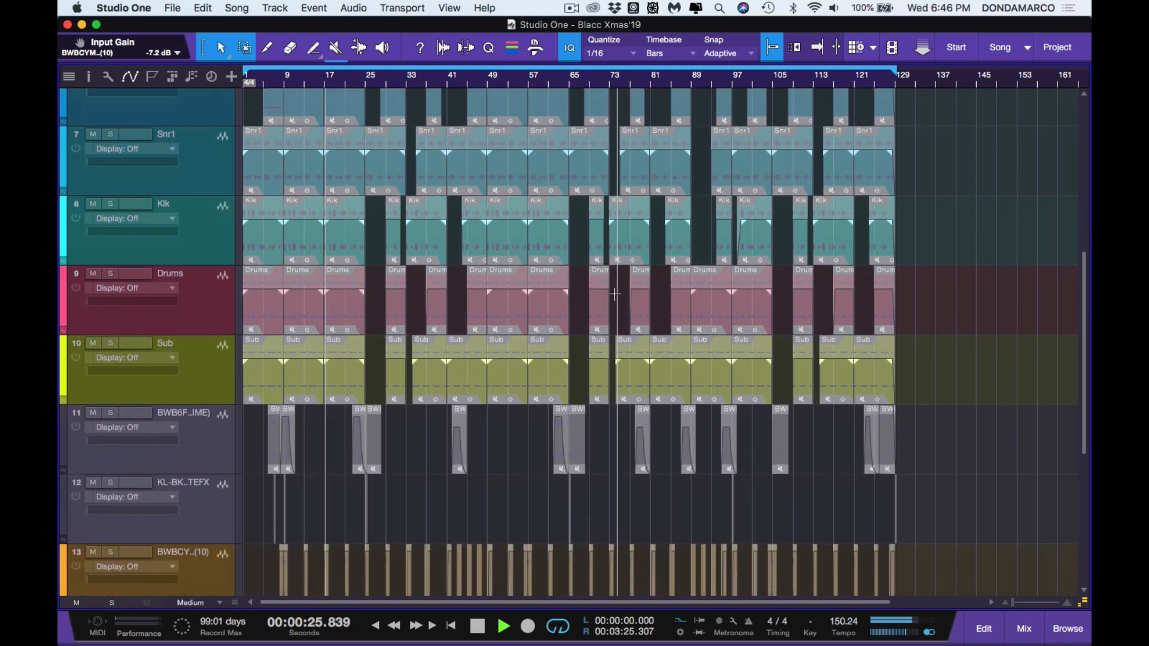
scroll("down", 3)
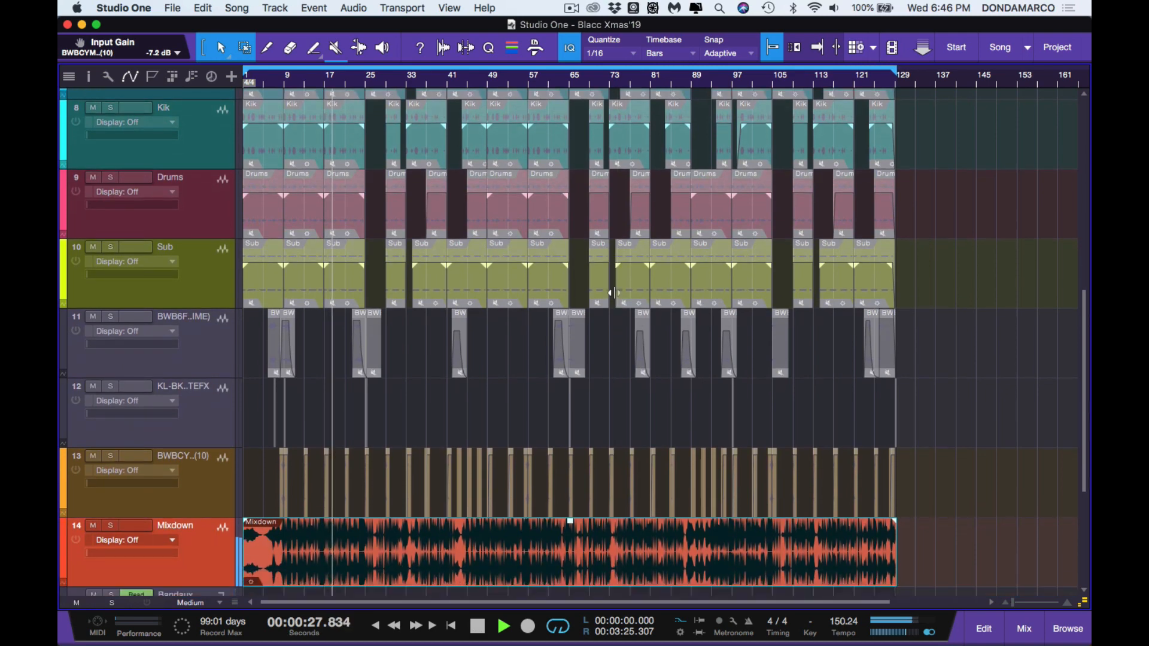
scroll("down", 3)
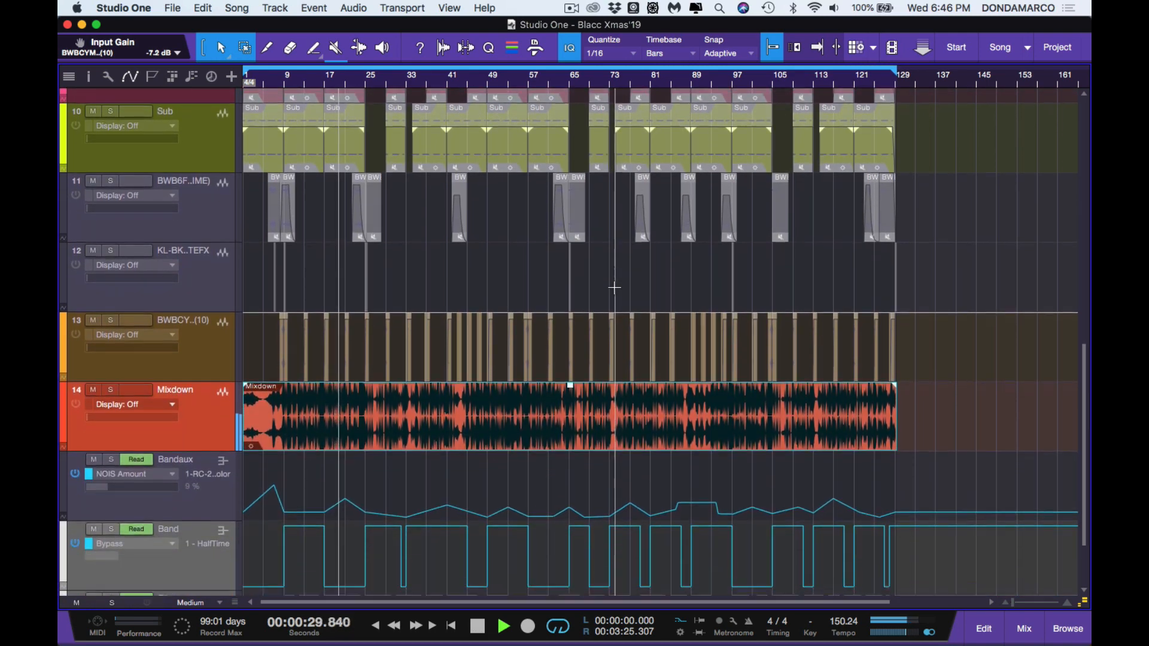
scroll("down", 3)
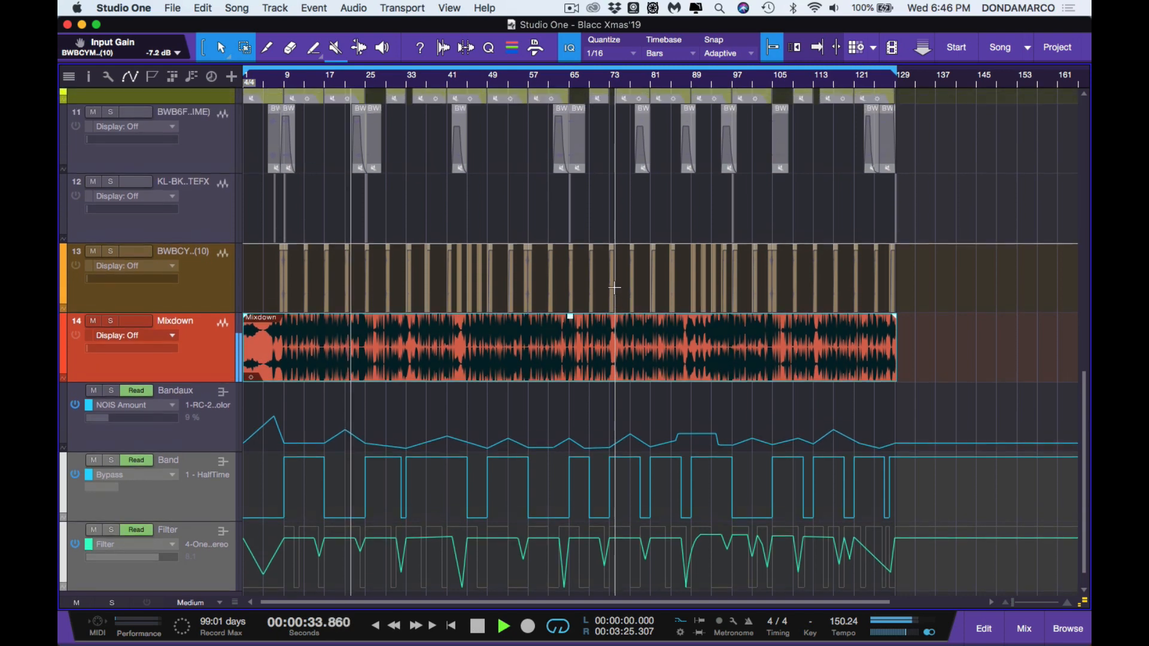
scroll("up", 3)
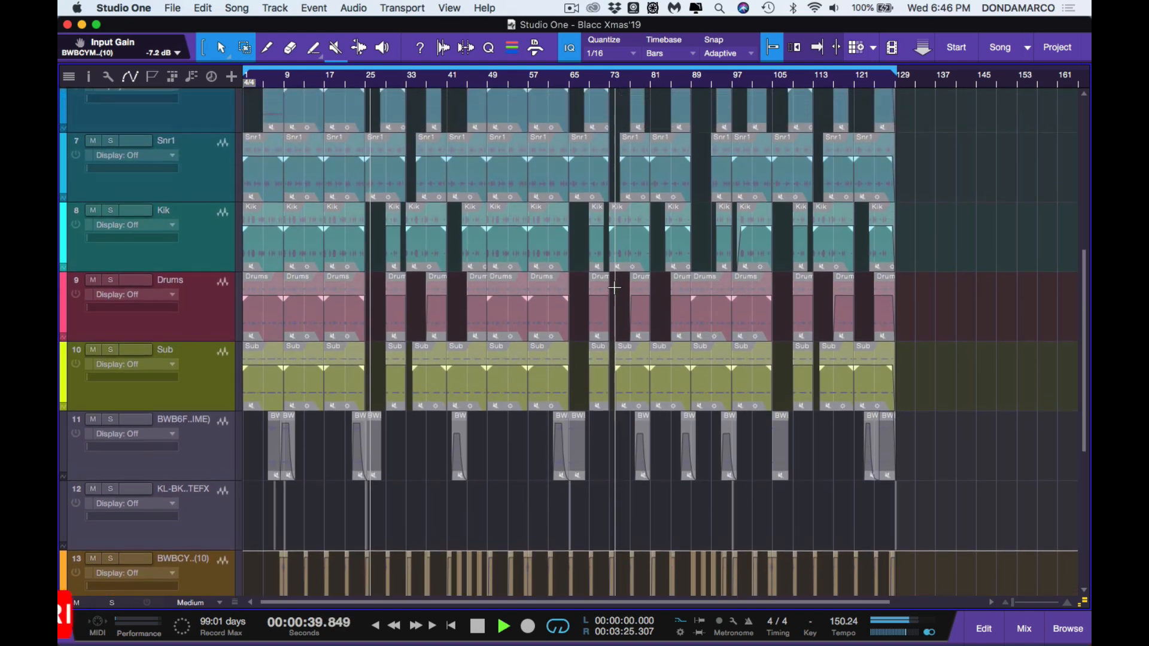
scroll("up", 3)
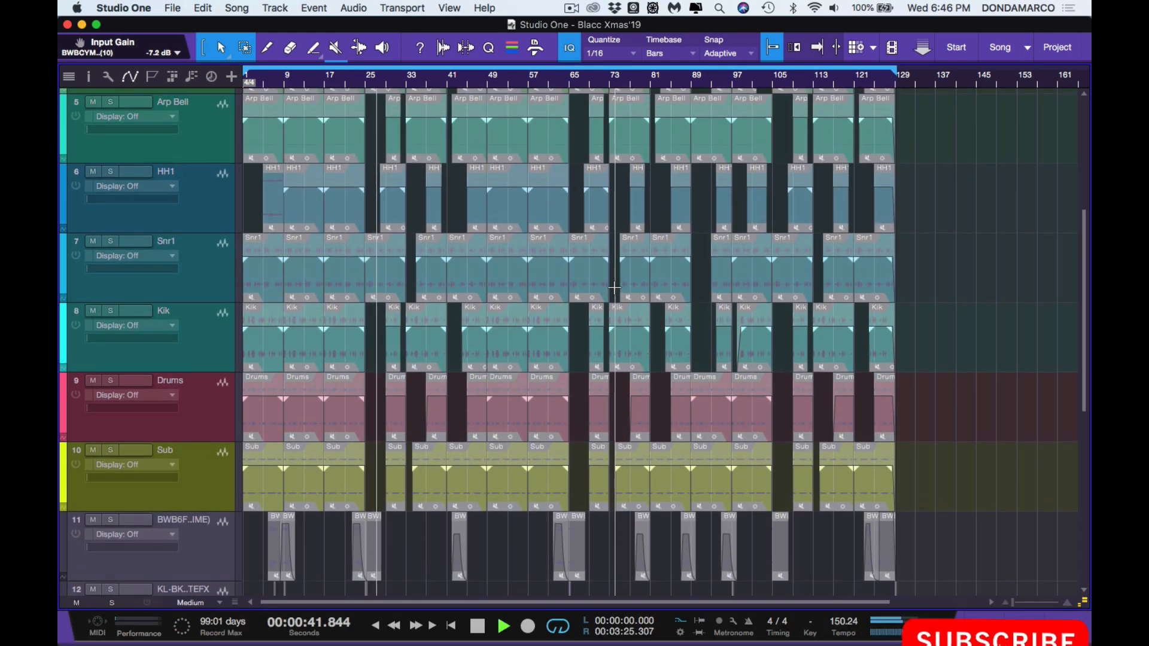
scroll("down", 3)
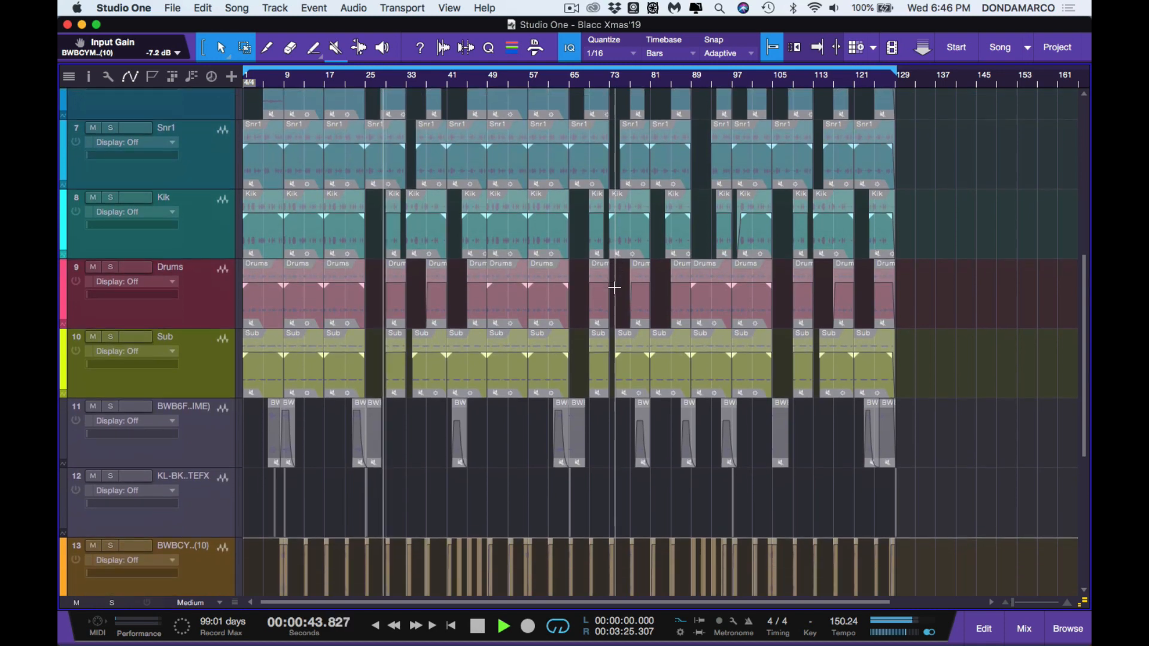
scroll("down", 3)
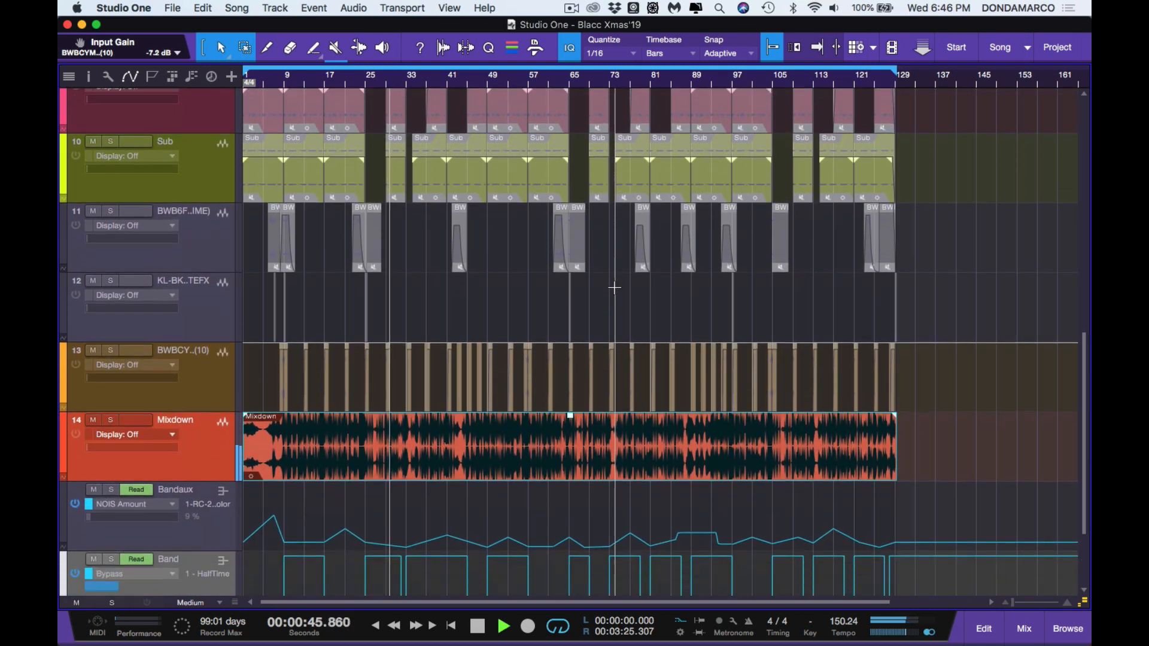
scroll("down", 3)
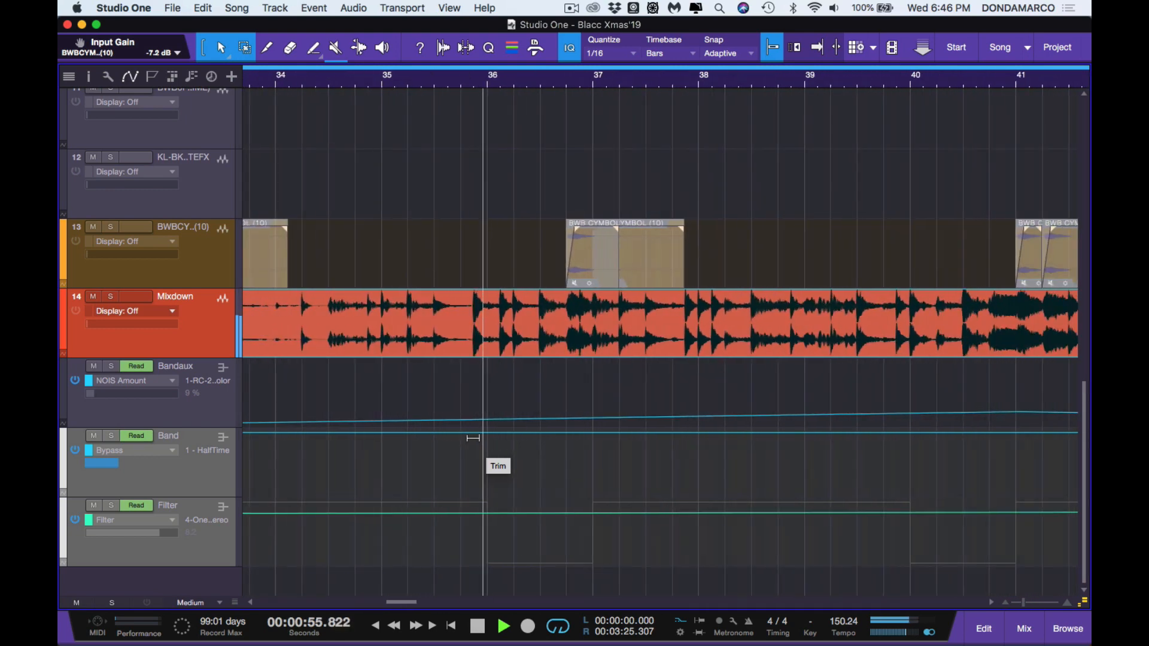
Zoom the timeline to bars 44–52 to inspect the Bypass and Filter automation against the mixdown
scroll("right", 3)
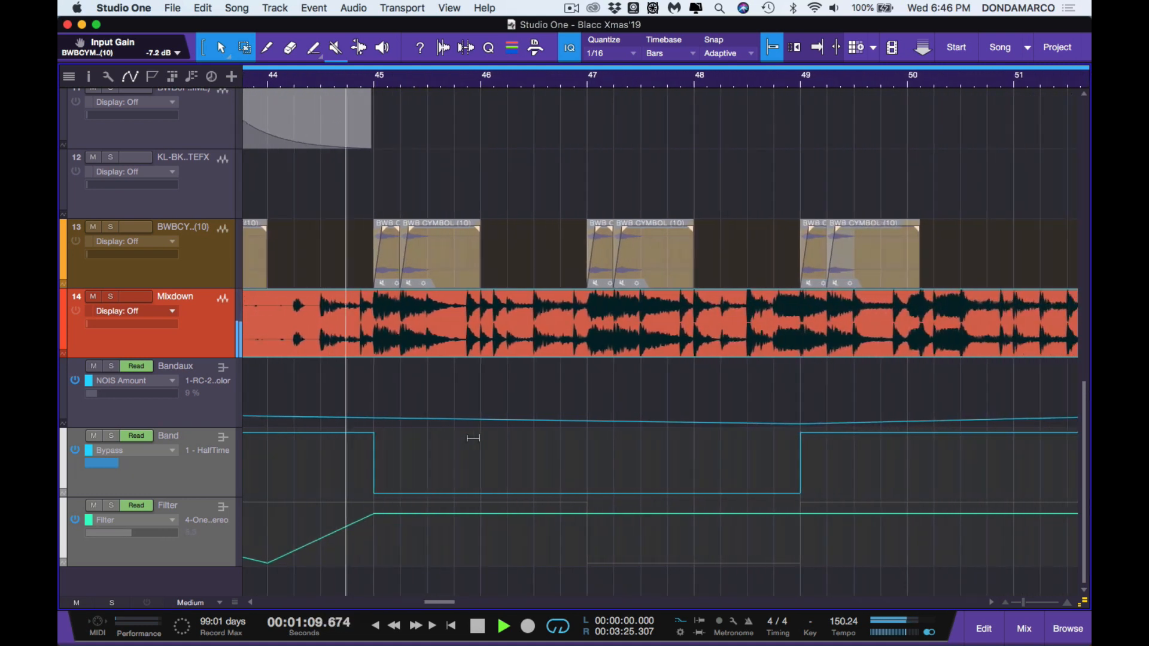
scroll("right", 3)
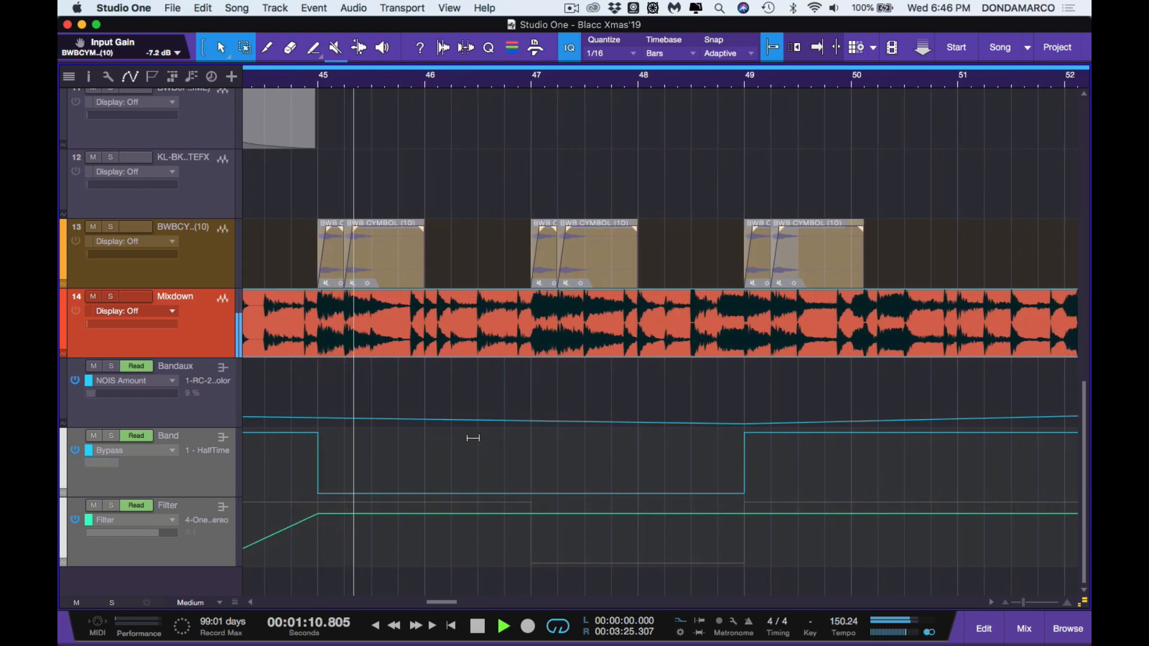